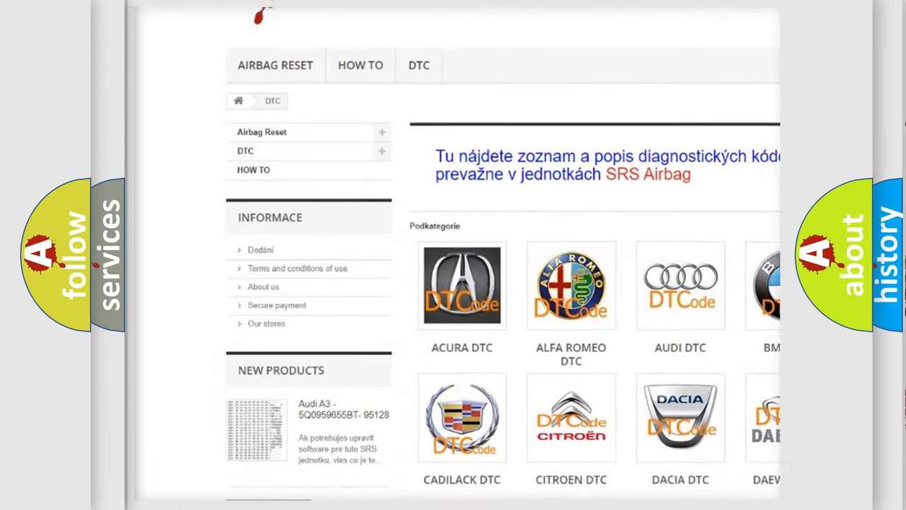
Step: Scroll the DTC page past the car brand tiles down to the list of B-series diagnostic codes
{"action": "scroll", "scroll_direction": "down", "scroll_amount": 3}
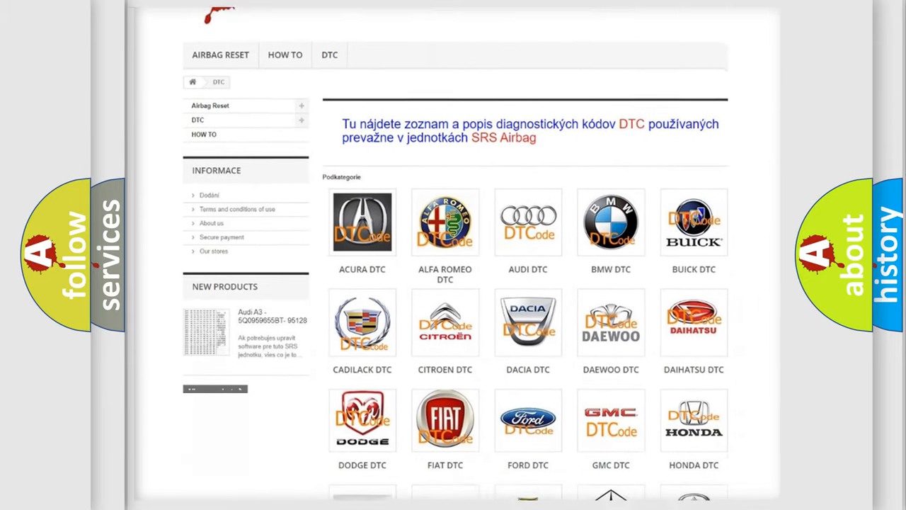
{"action": "scroll", "scroll_direction": "down", "scroll_amount": 3}
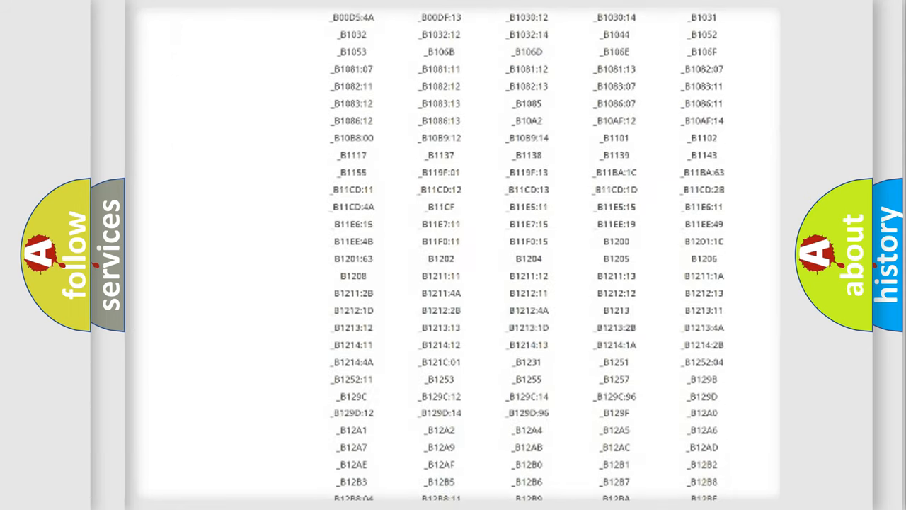
{"action": "scroll", "scroll_direction": "down", "scroll_amount": 3}
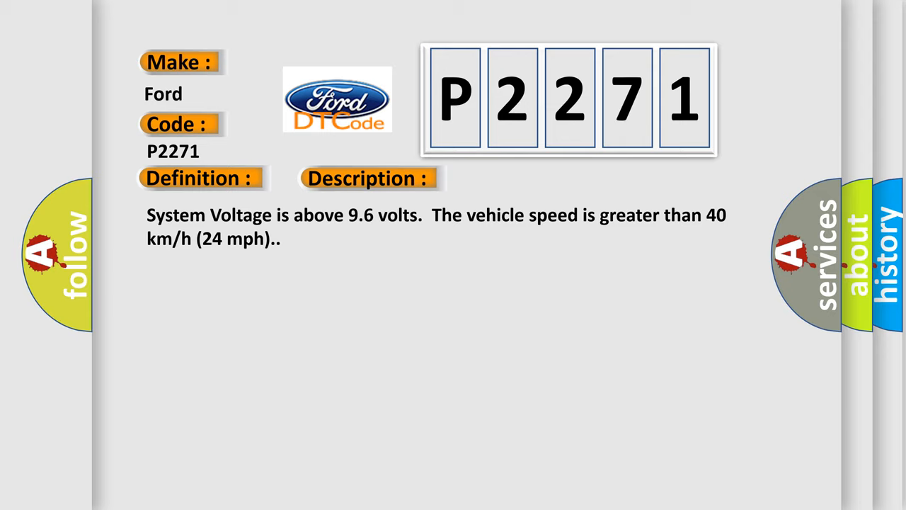
Step: Advance the P2271 slide to its Cause section listing sensor voltage limits, brake signal mismatch and erratic signal
{"action": "left_click", "coordinate": [519, 177]}
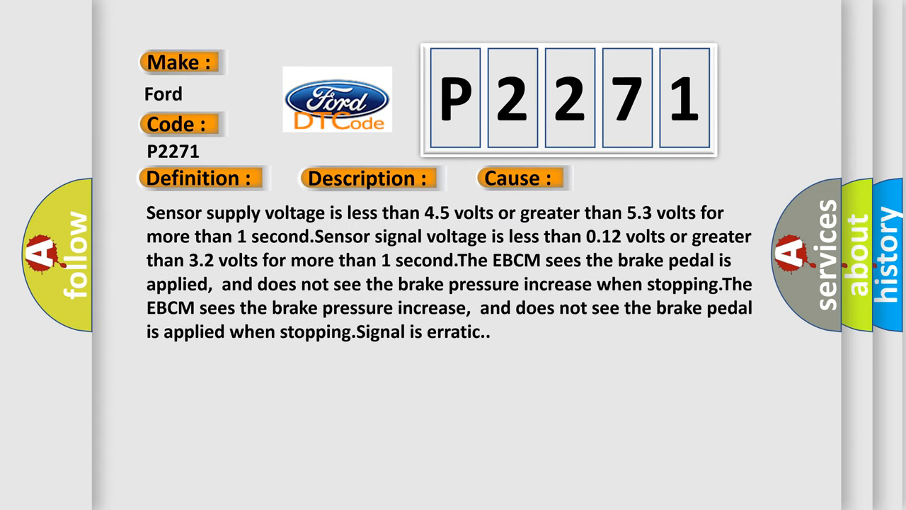